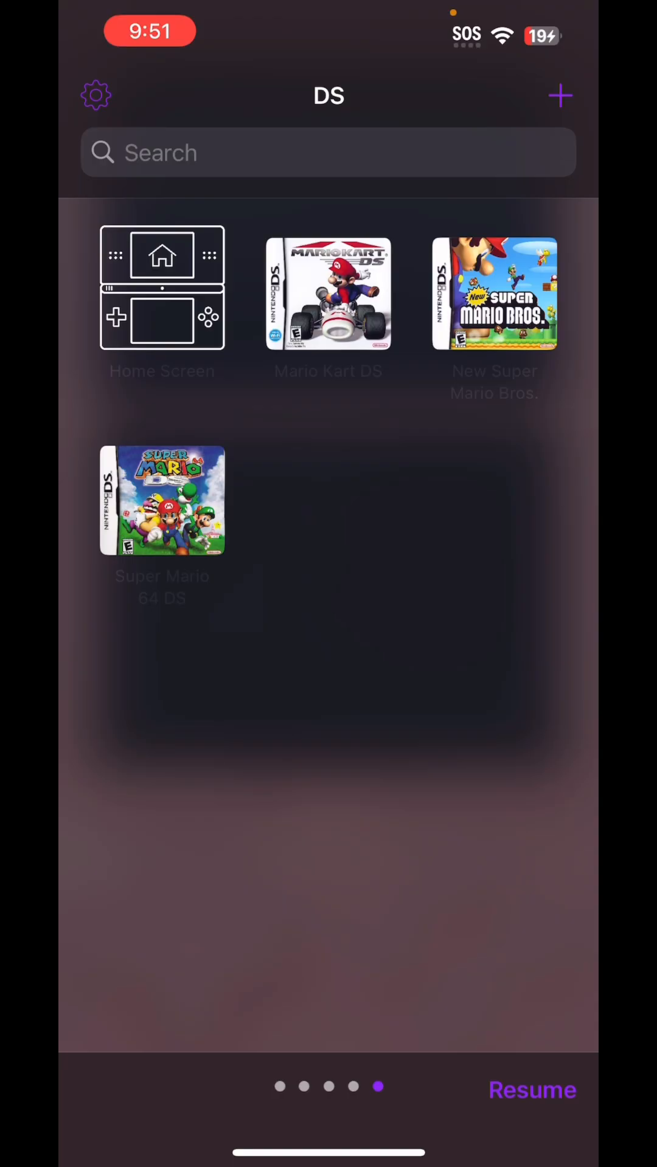
Open Delta's settings and go to the Nintendo DS (melonDS) core settings.
click(95, 94)
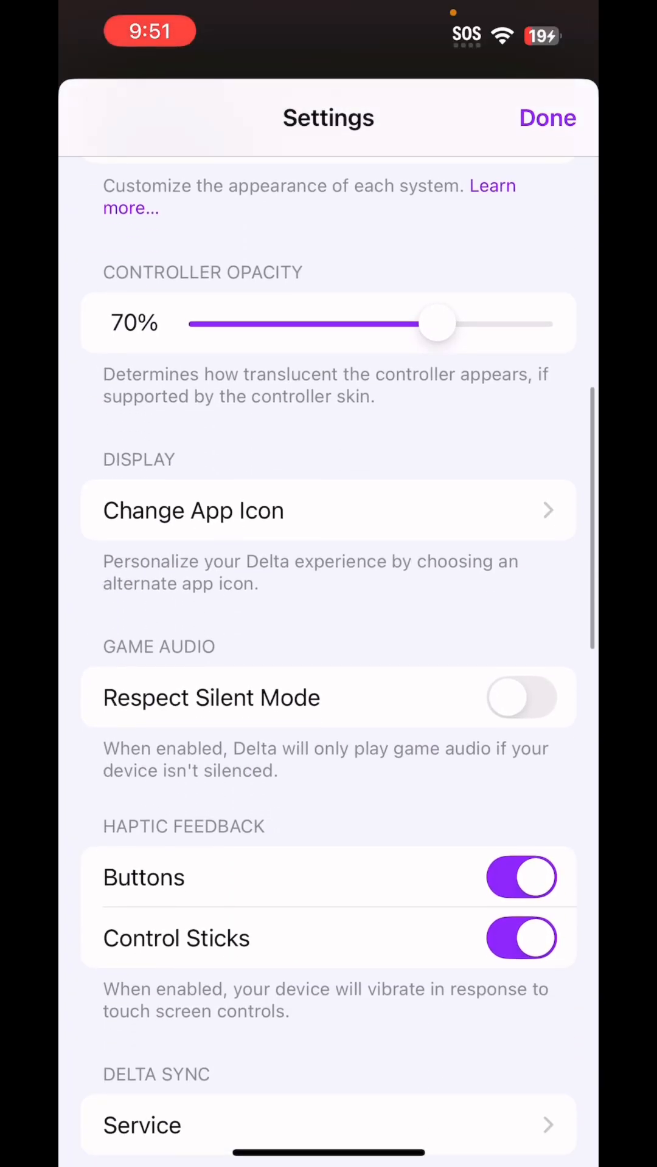
scroll(down, 3)
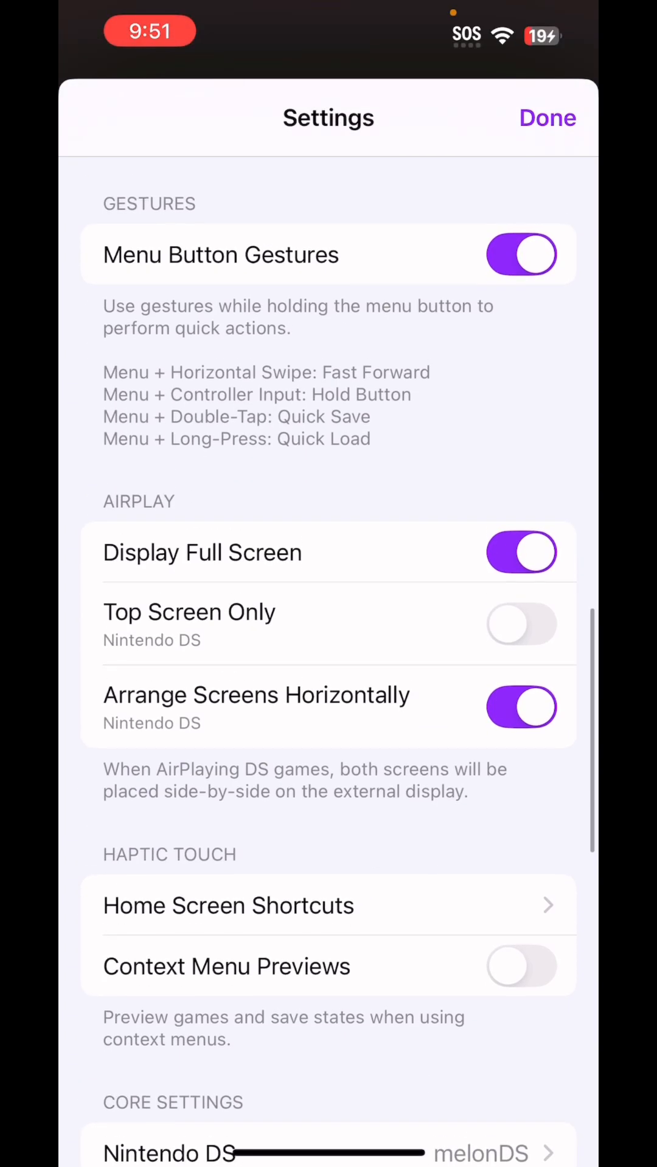
click(327, 1152)
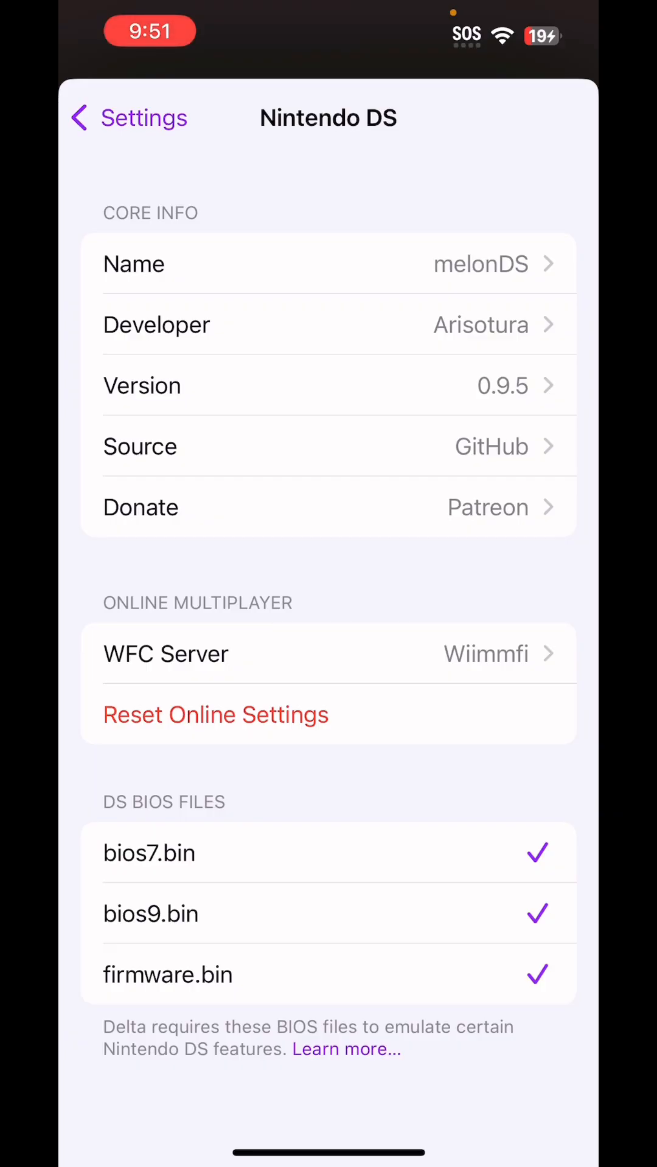
Open the WFC Server list and choose AltWFC, bringing up the change-server confirmation.
click(327, 654)
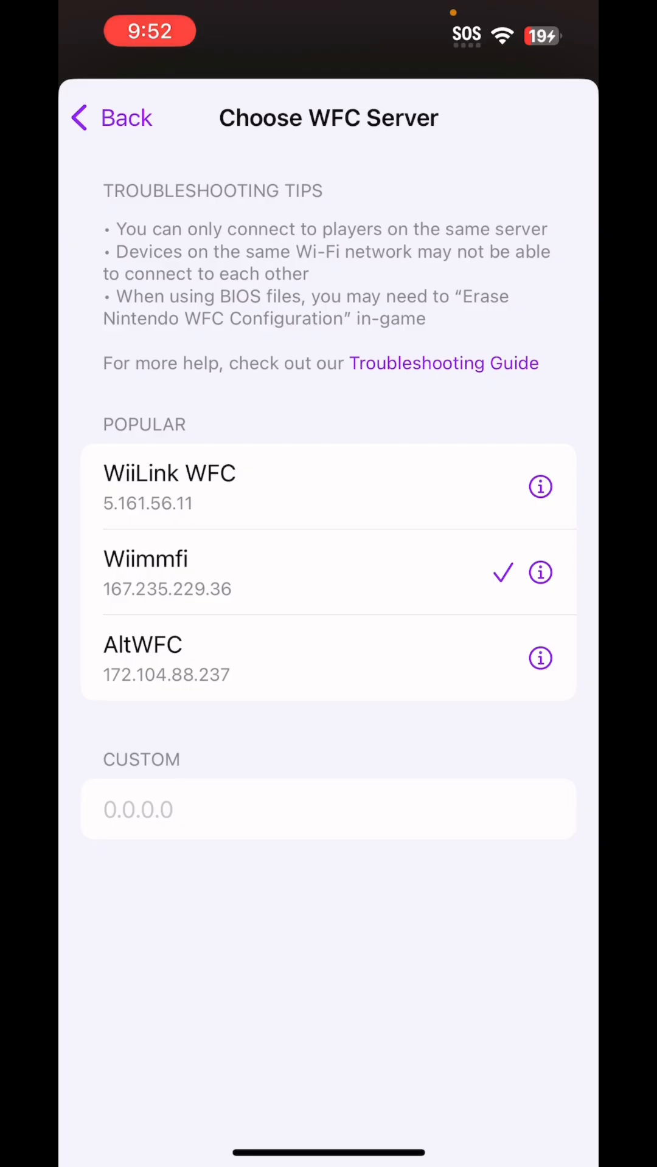
click(169, 473)
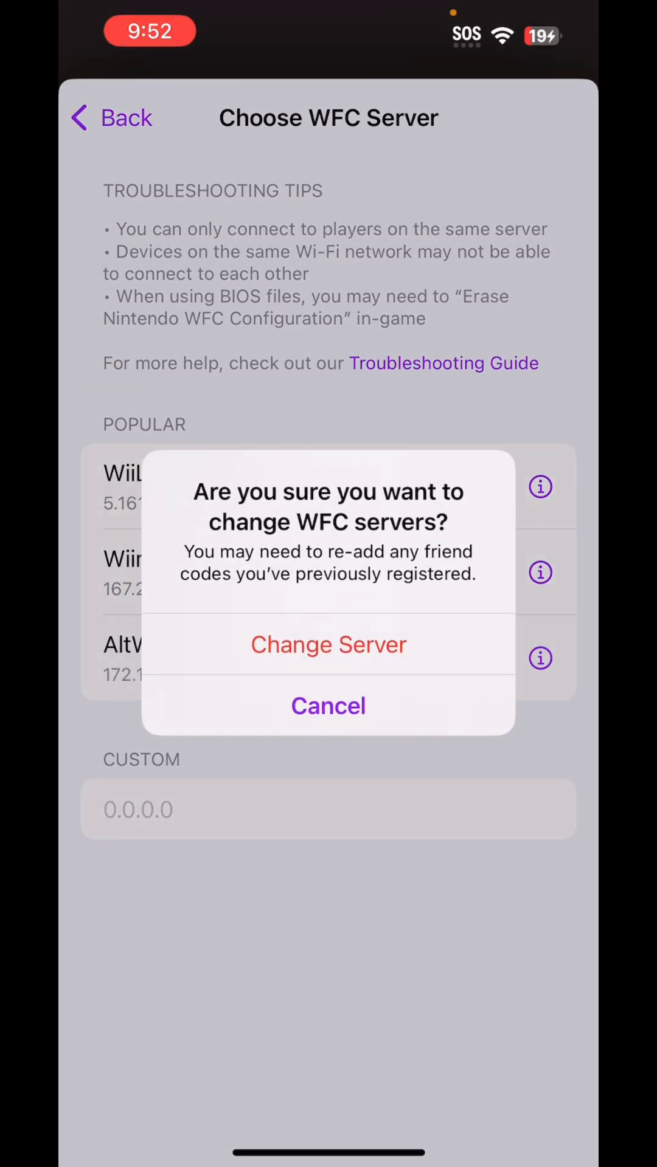
Confirm switching to AltWFC and back out of the DS settings to the game library.
click(328, 645)
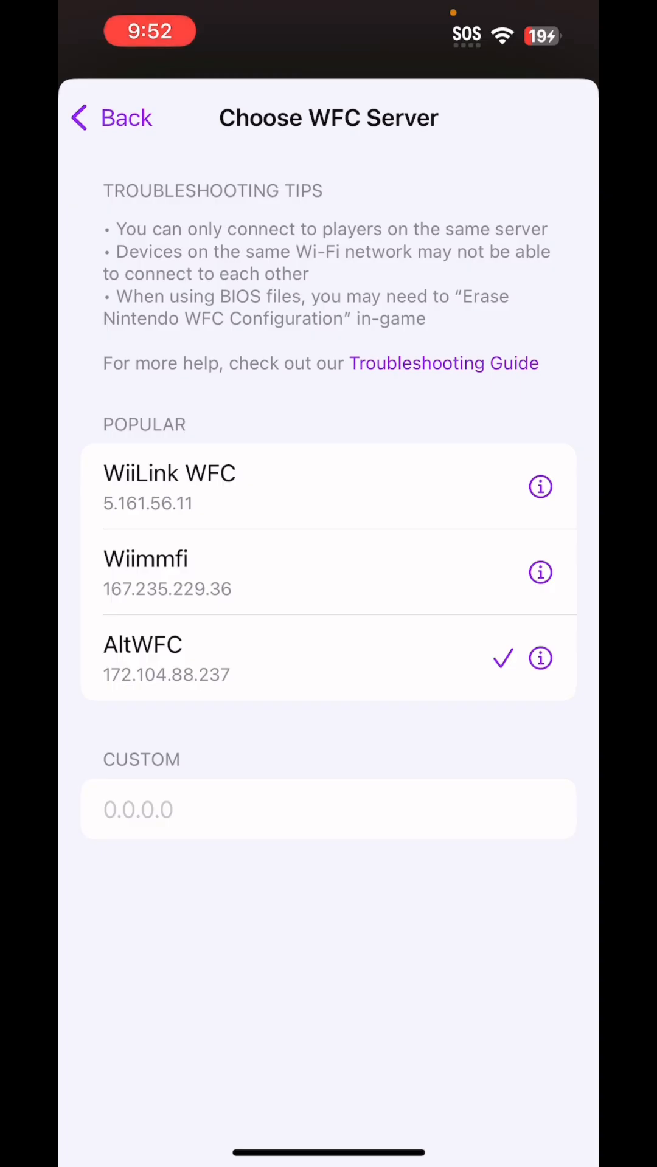
click(111, 118)
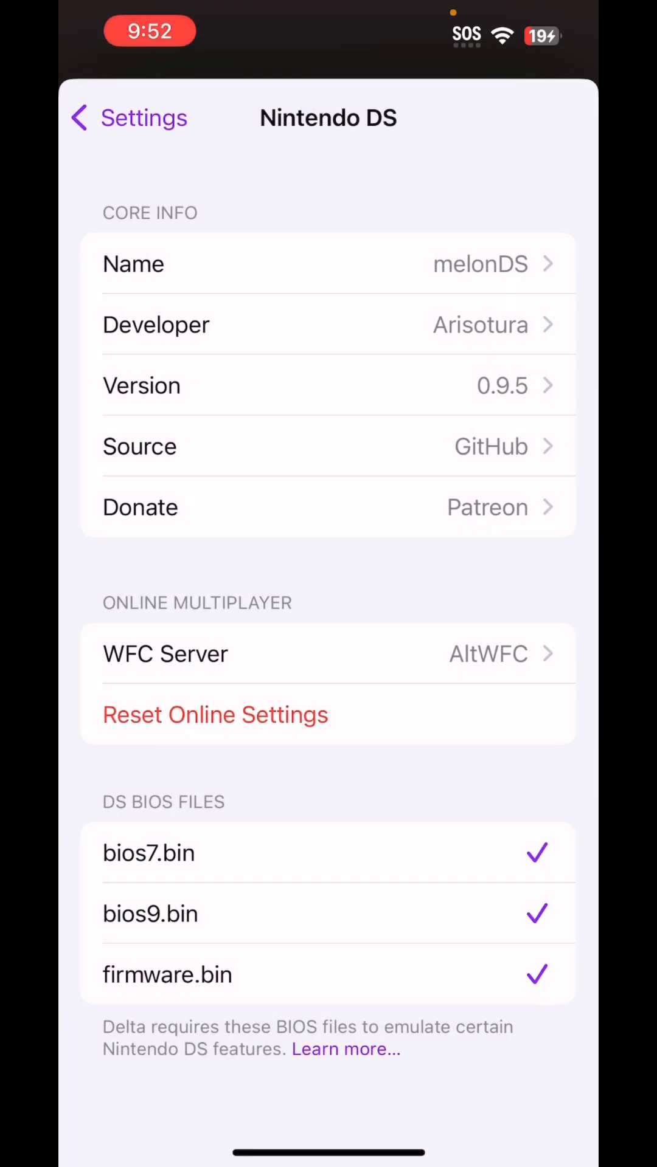
click(127, 118)
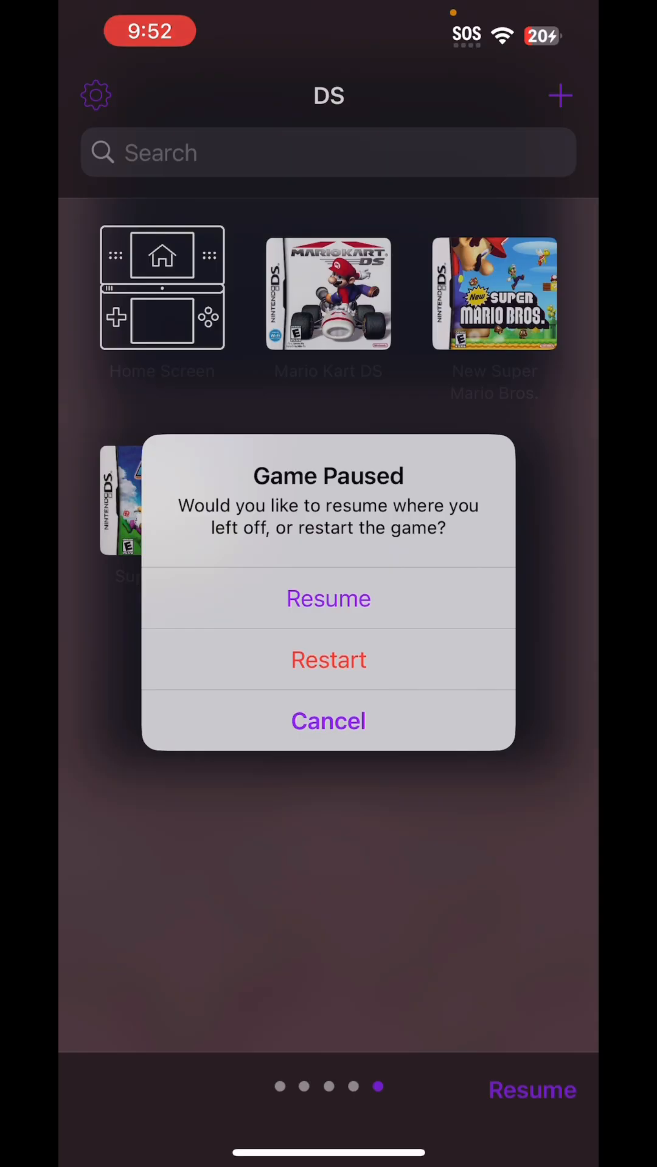
Dismiss the Game Paused alert and reopen Delta's settings.
click(329, 722)
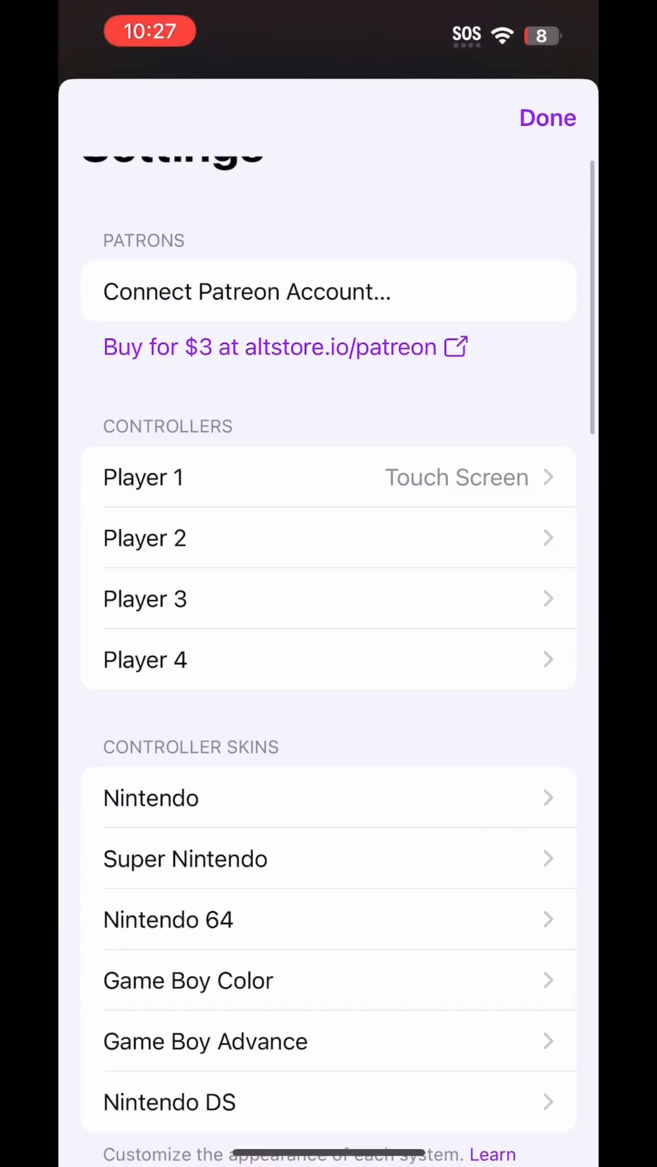
In the DS core settings, select WiiLink WFC as the WFC server.
scroll(down, 3)
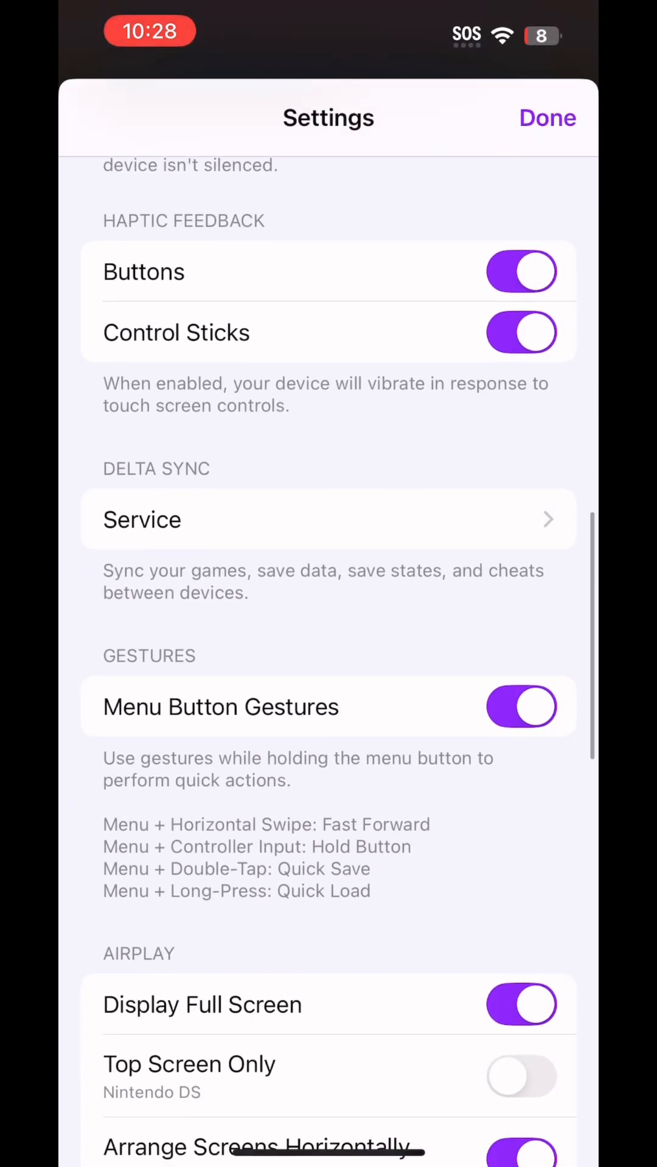
scroll(down, 3)
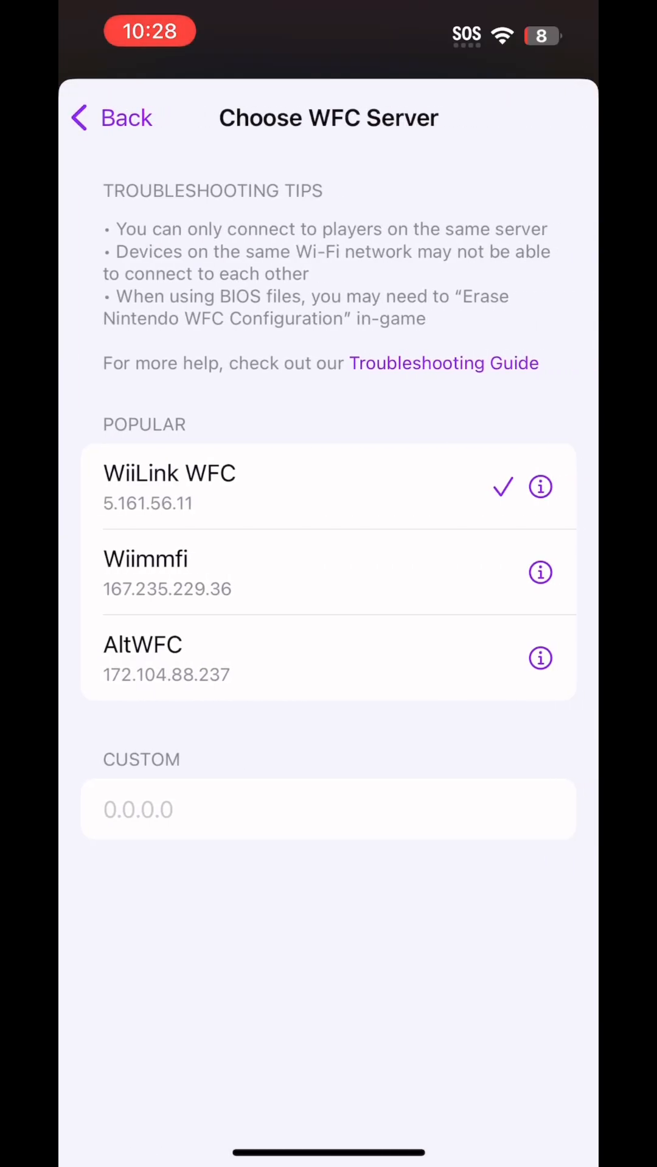
click(298, 487)
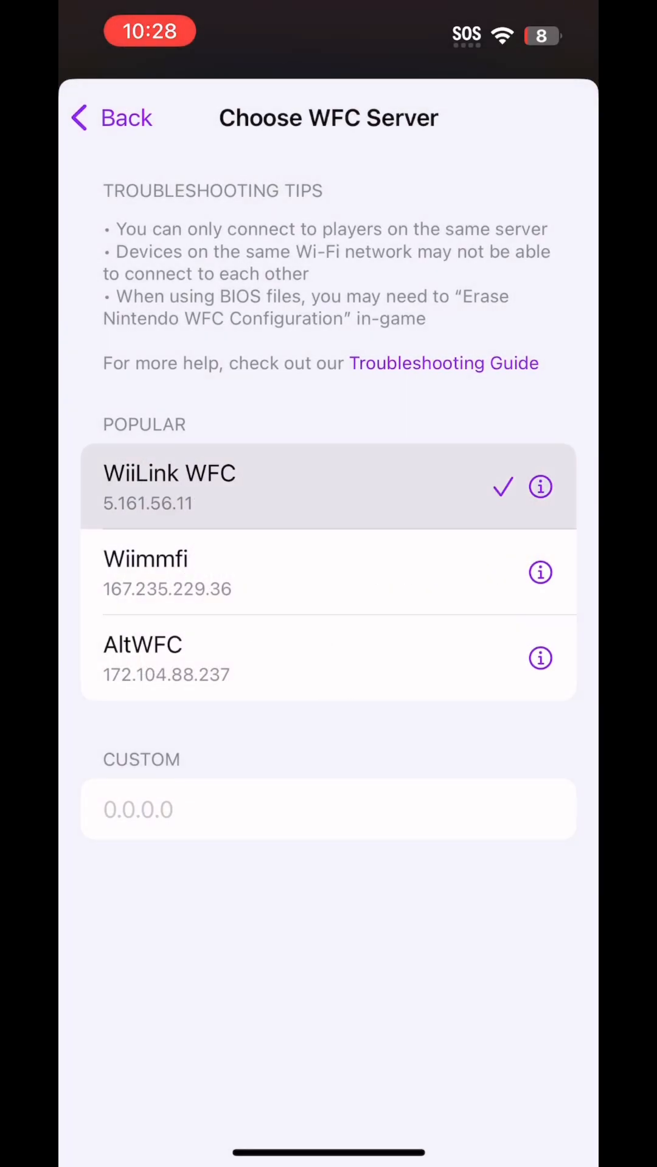
click(110, 118)
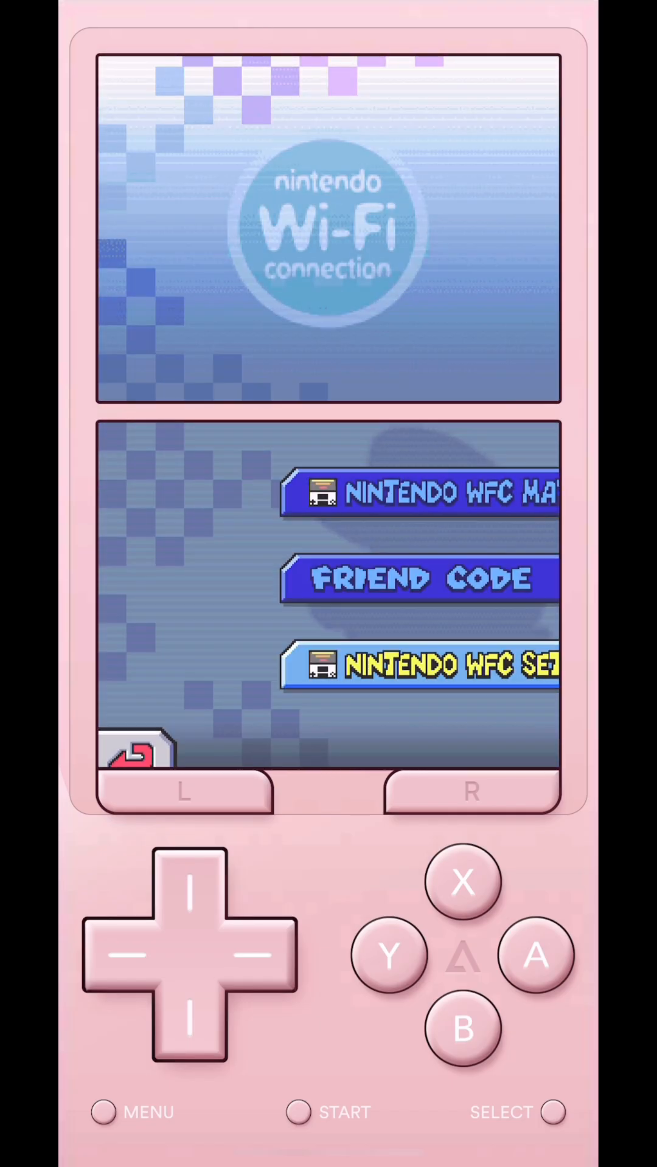
In Mario Kart DS's Nintendo WFC settings, test the saved Connection 1.
click(417, 665)
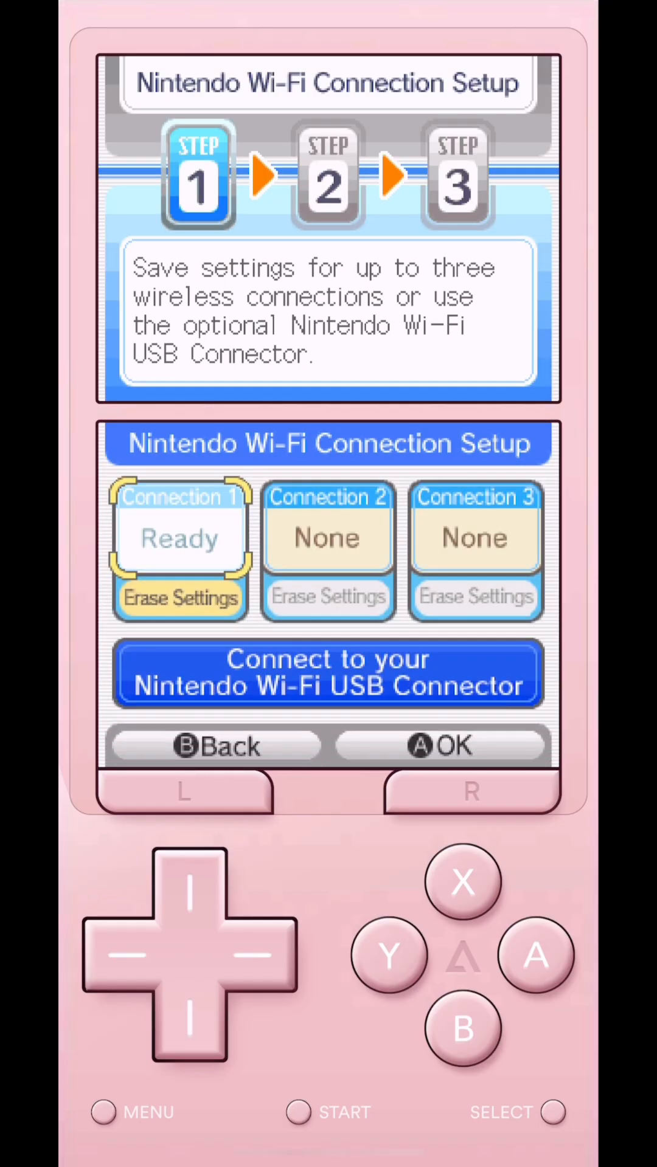
click(441, 745)
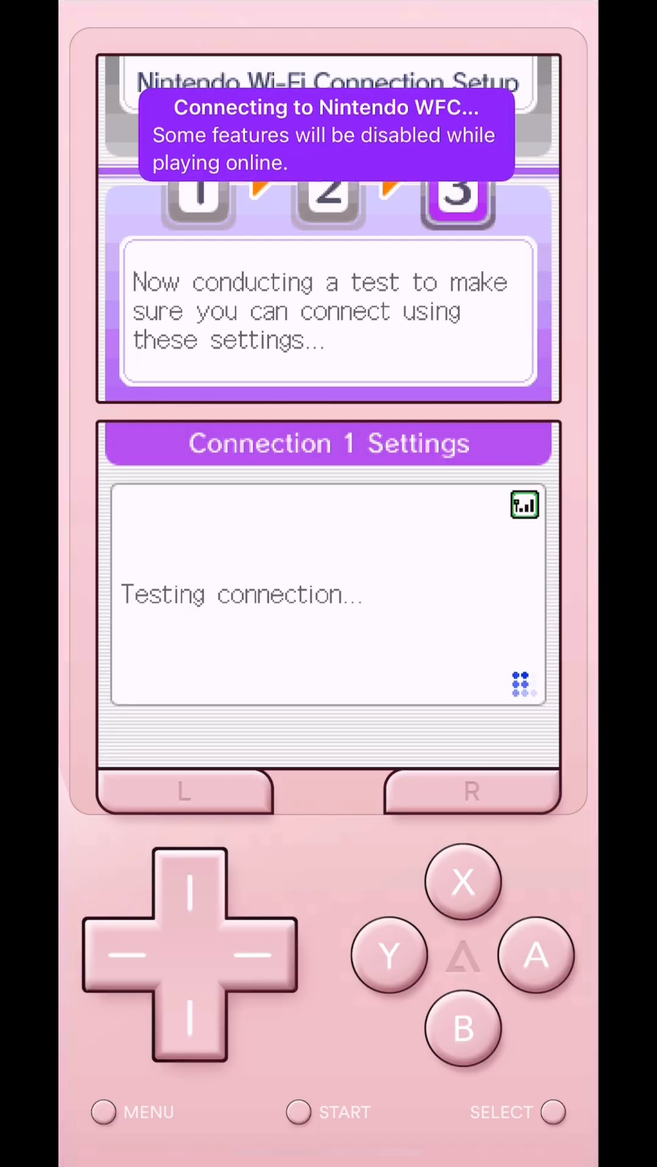